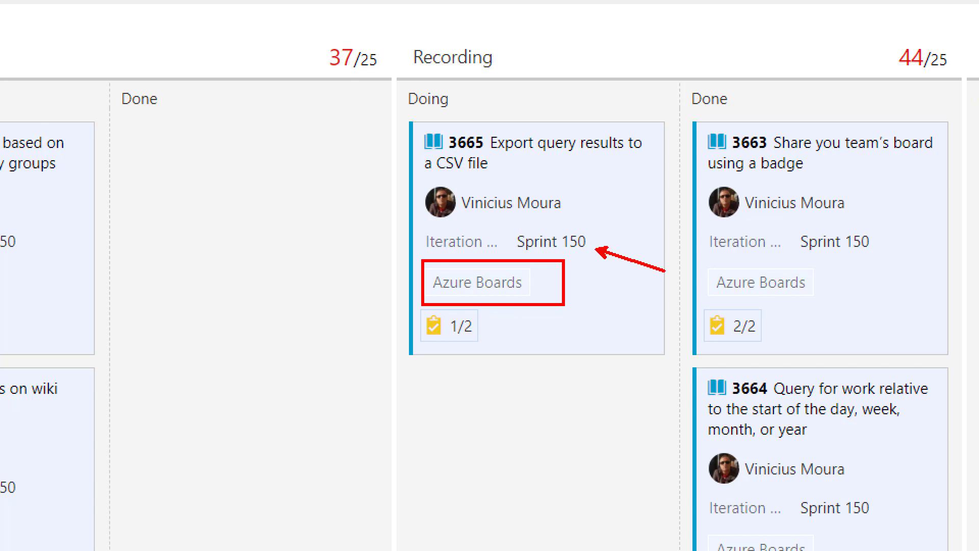
pyautogui.moveTo(408, 123)
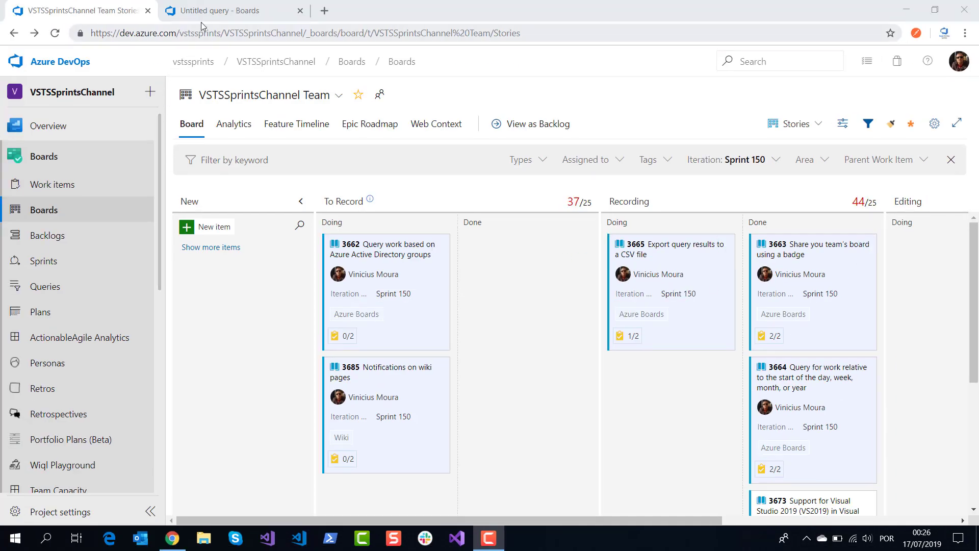
# Switch to the 'Untitled query - Boards' tab showing the 11 work items changed since yesterday.
pyautogui.click(219, 10)
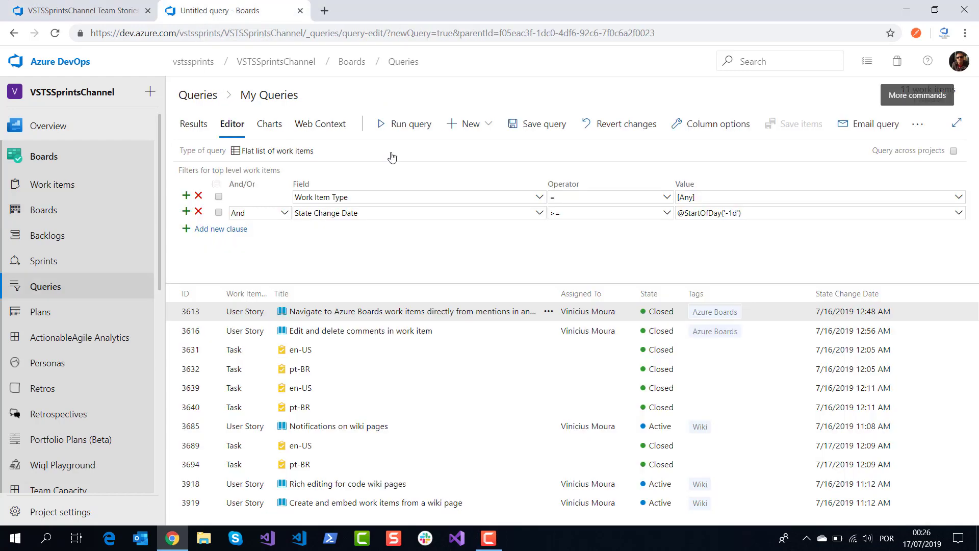
pyautogui.moveTo(800, 250)
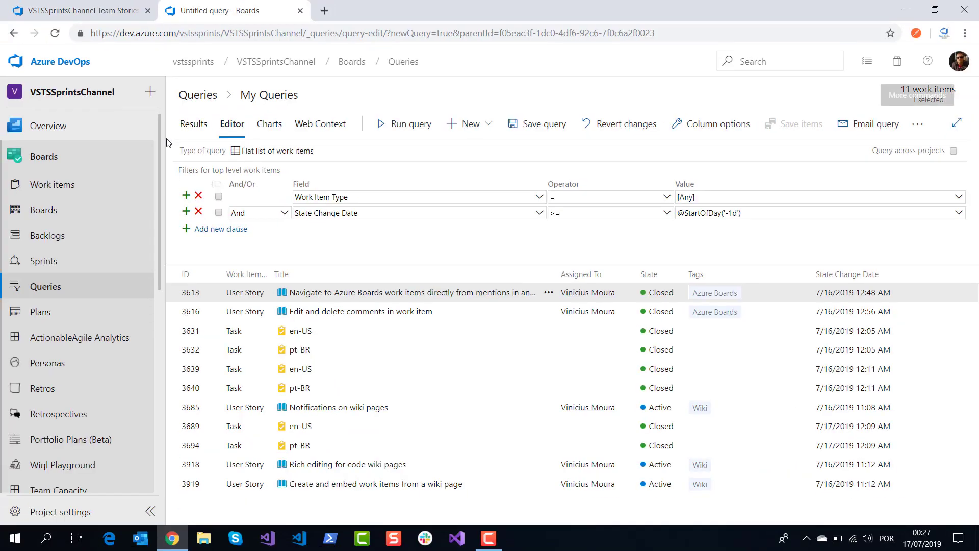
pyautogui.moveTo(930, 134)
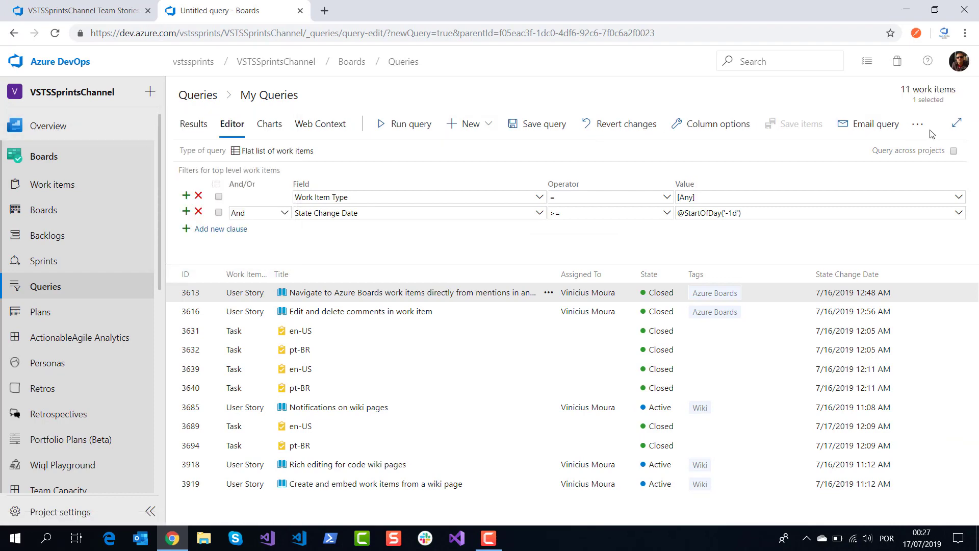
# Download the query results as CSV and open the downloaded file in Excel.
pyautogui.click(917, 123)
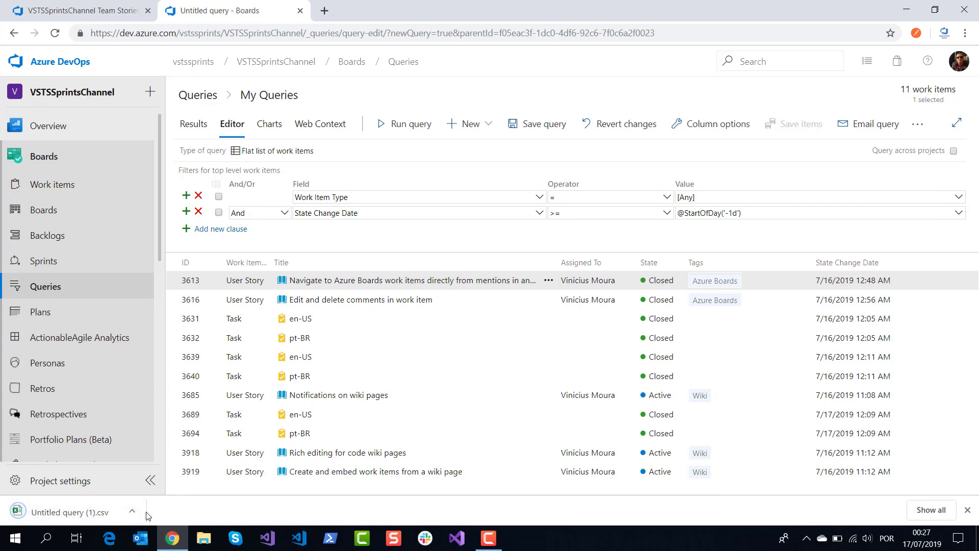
pyautogui.moveTo(147, 503)
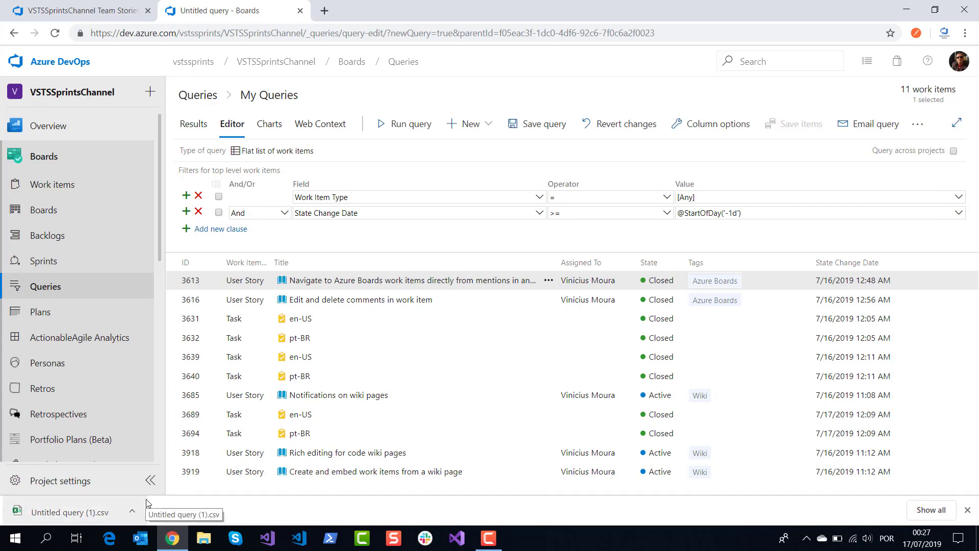
pyautogui.moveTo(133, 512)
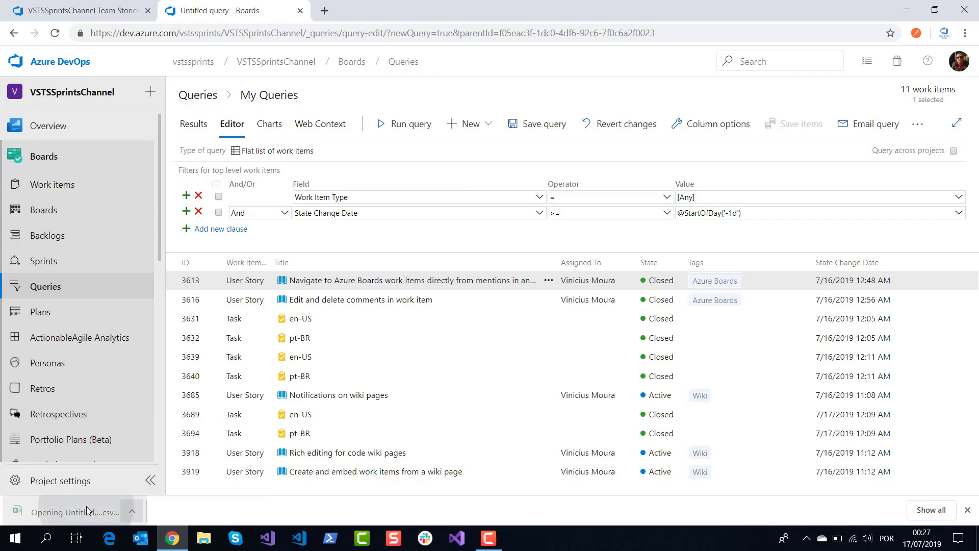
pyautogui.click(73, 511)
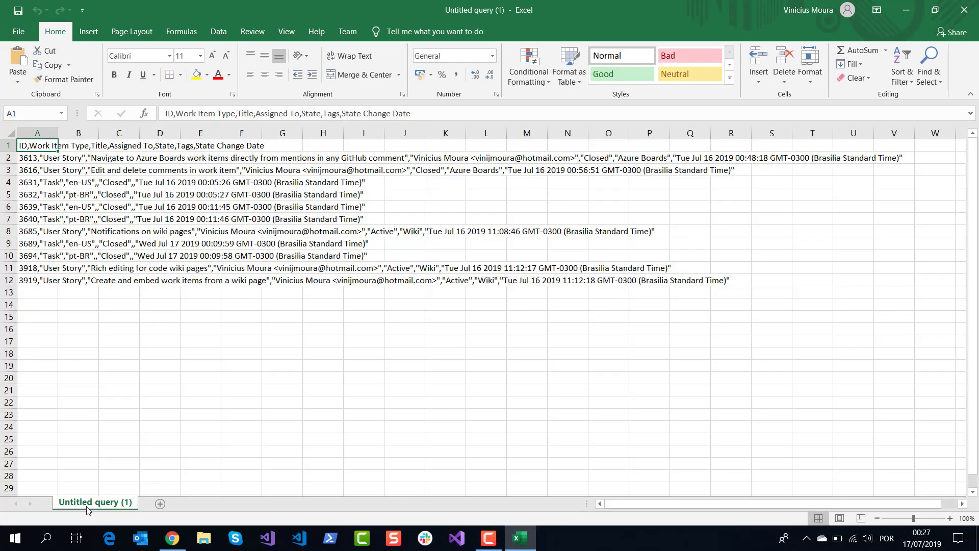
pyautogui.moveTo(372, 291)
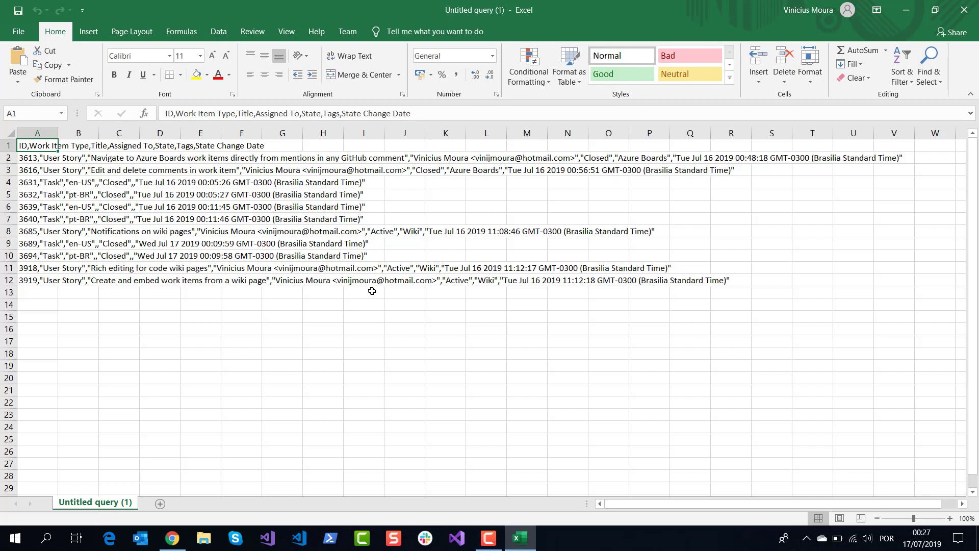